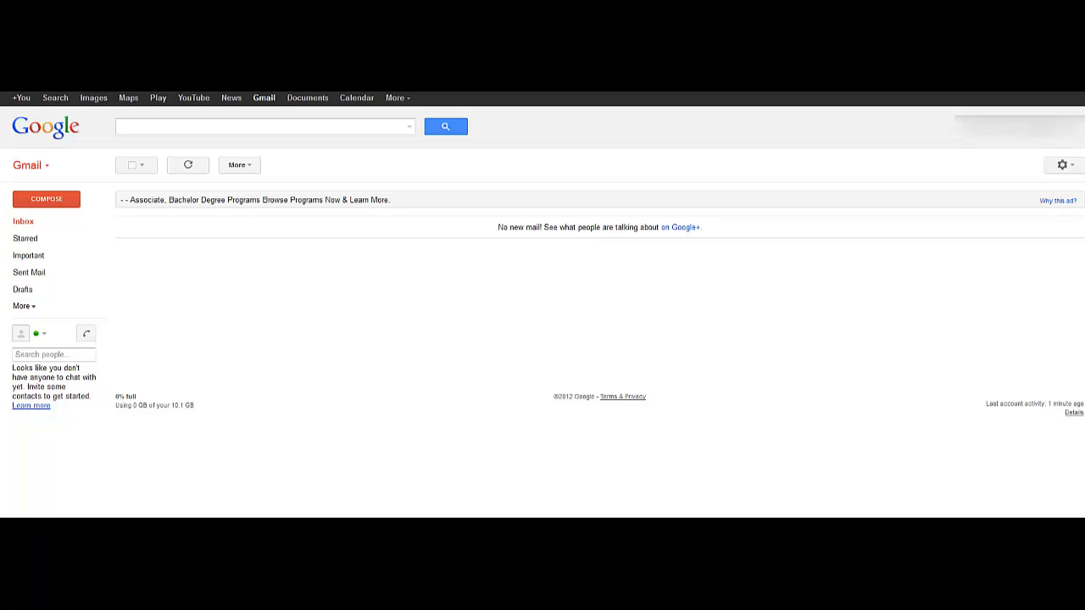
pyautogui.moveTo(1024, 511)
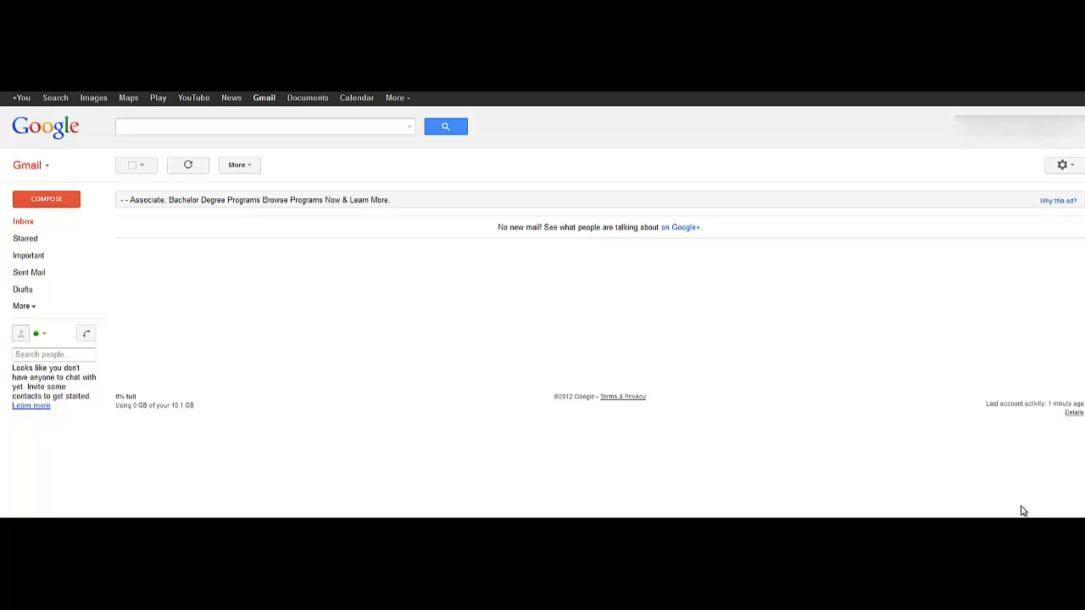
pyautogui.moveTo(533, 449)
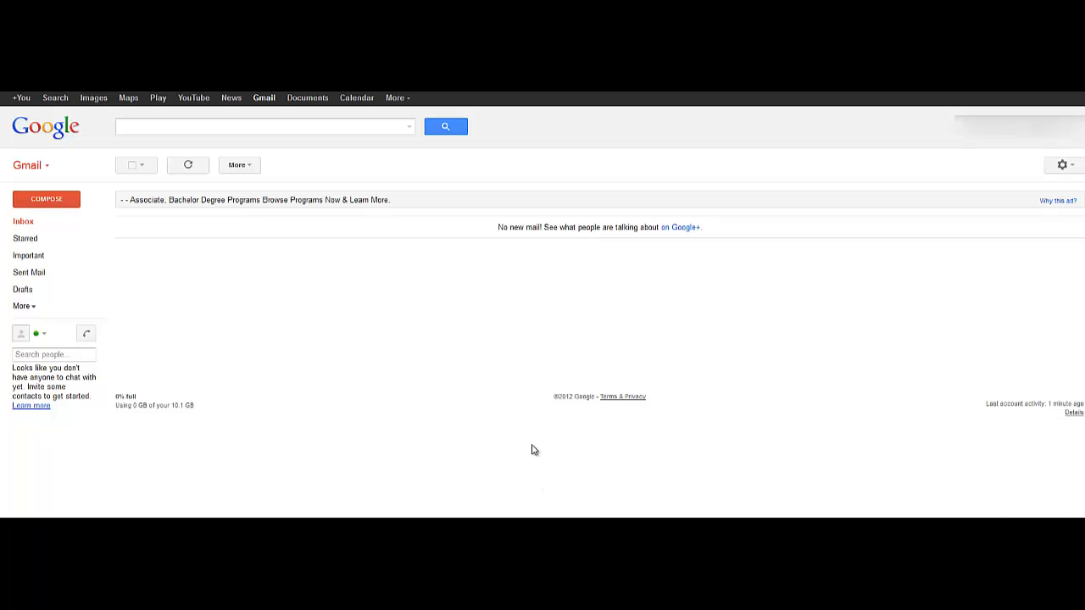
# - Switch from the mail inbox to Calendar and show September 2012 in Month view
pyautogui.click(263, 125)
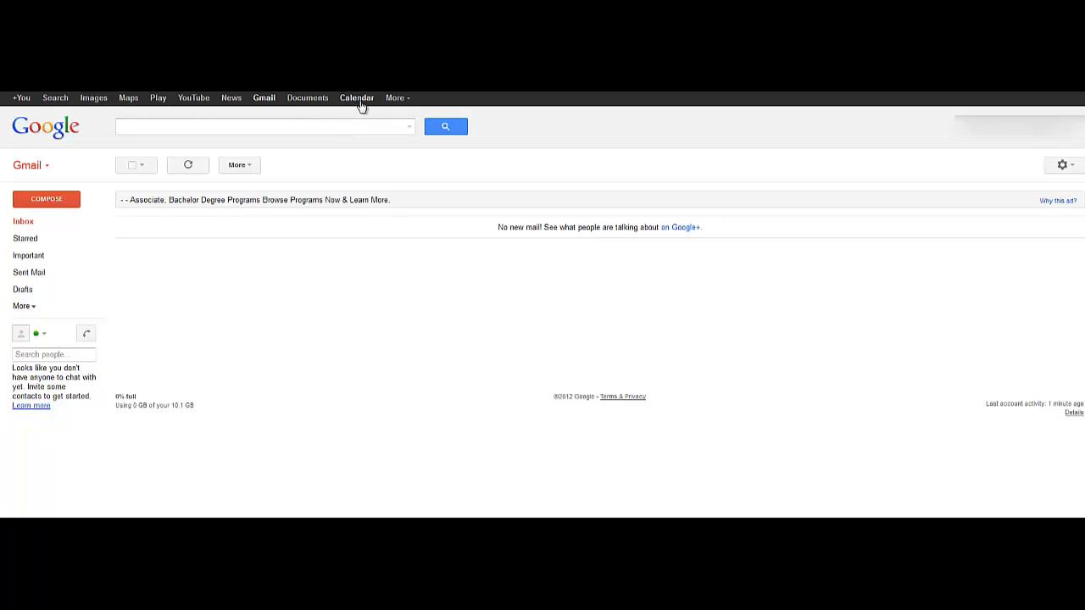
pyautogui.click(356, 96)
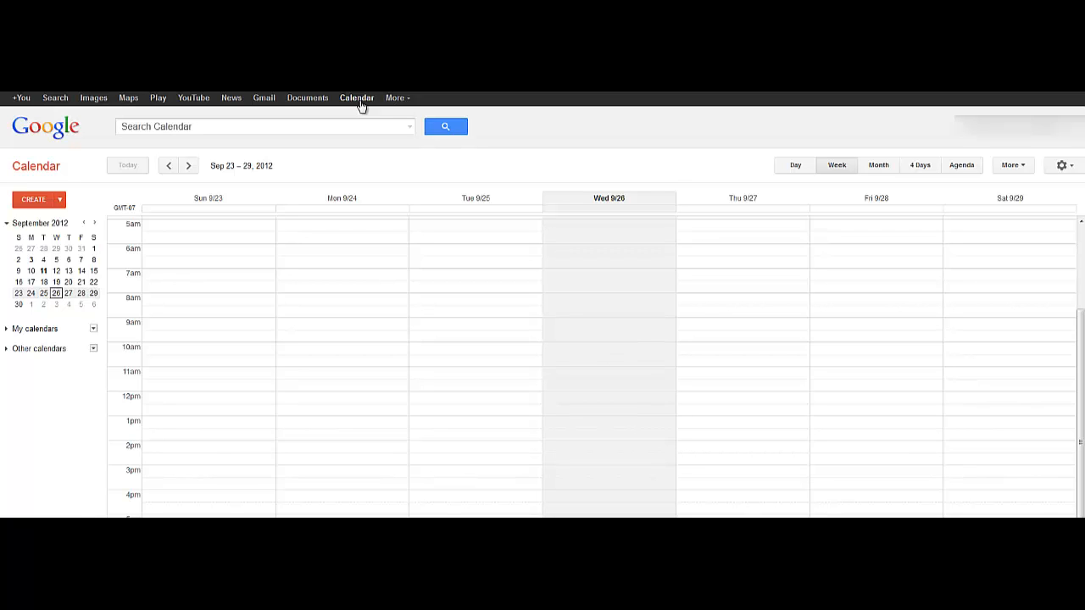
pyautogui.moveTo(963, 209)
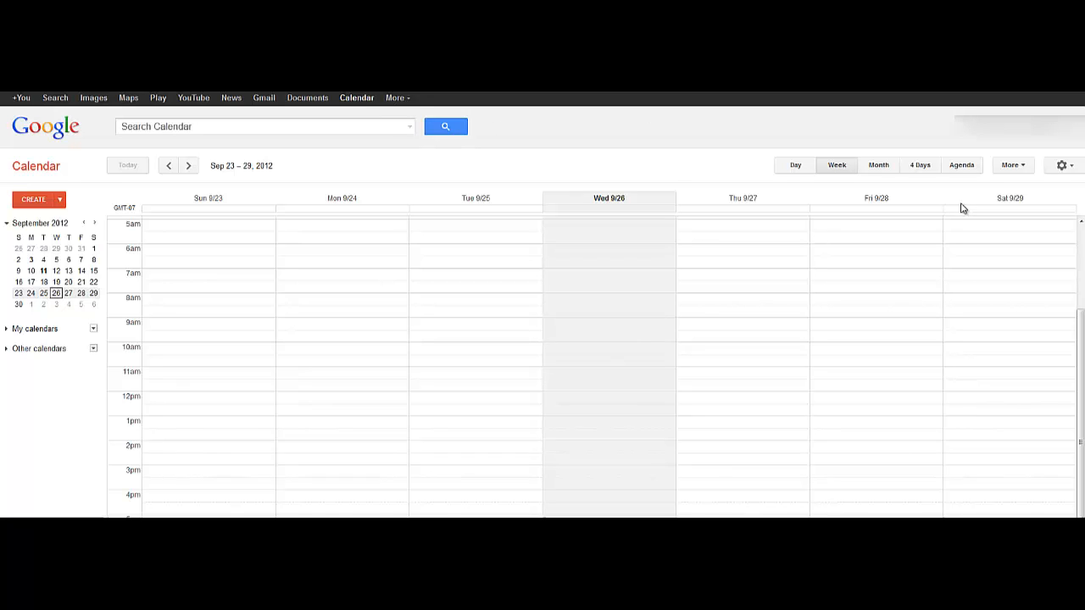
pyautogui.click(878, 164)
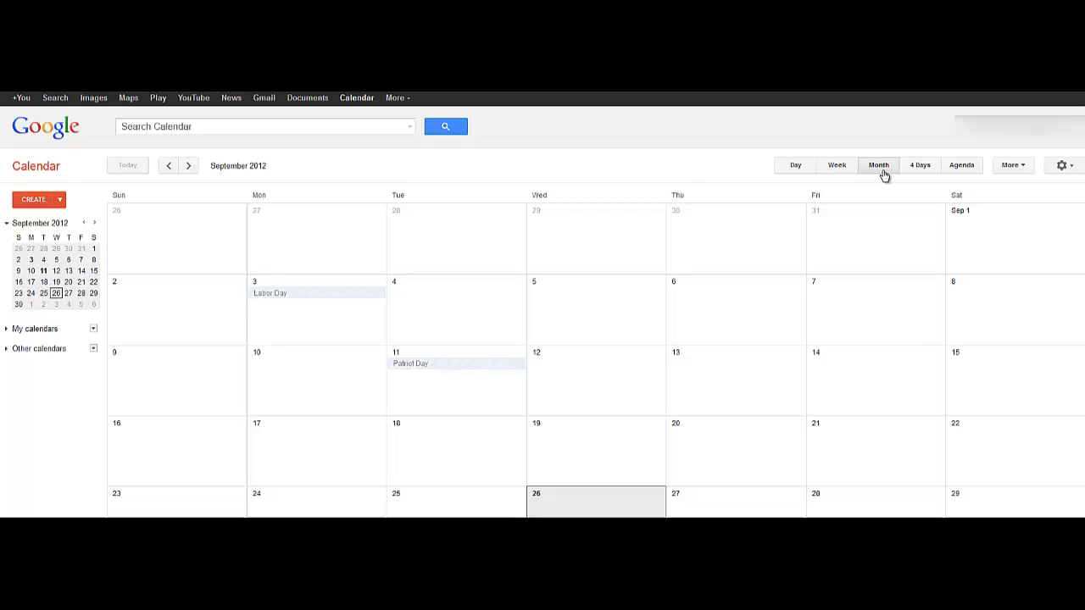
pyautogui.moveTo(692, 502)
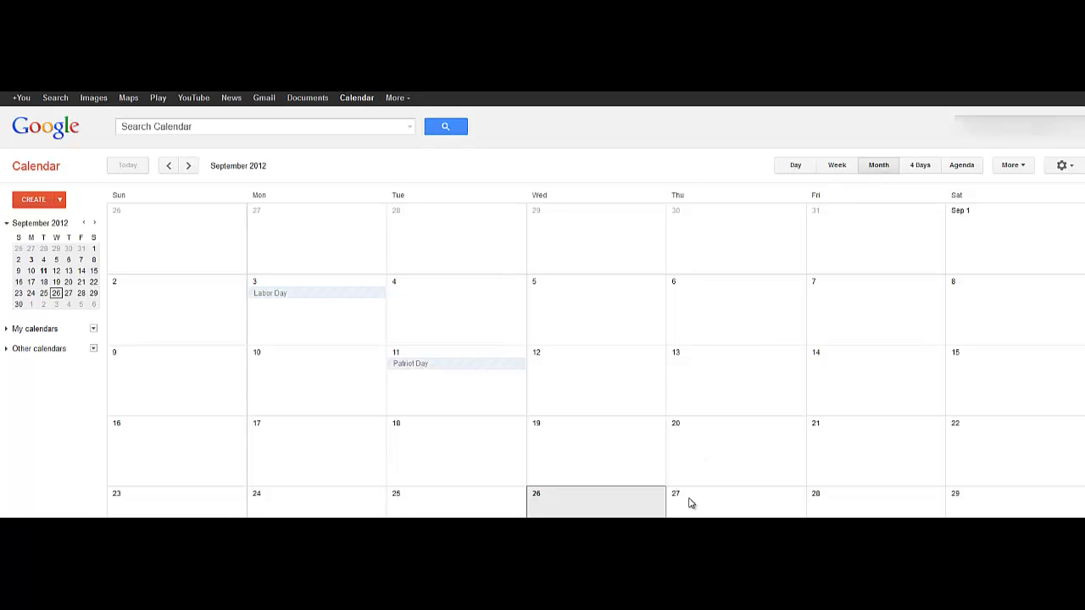
# - Create 'Birthday for Jane' on Thursday, September 27 and go to its full event editor
pyautogui.click(690, 502)
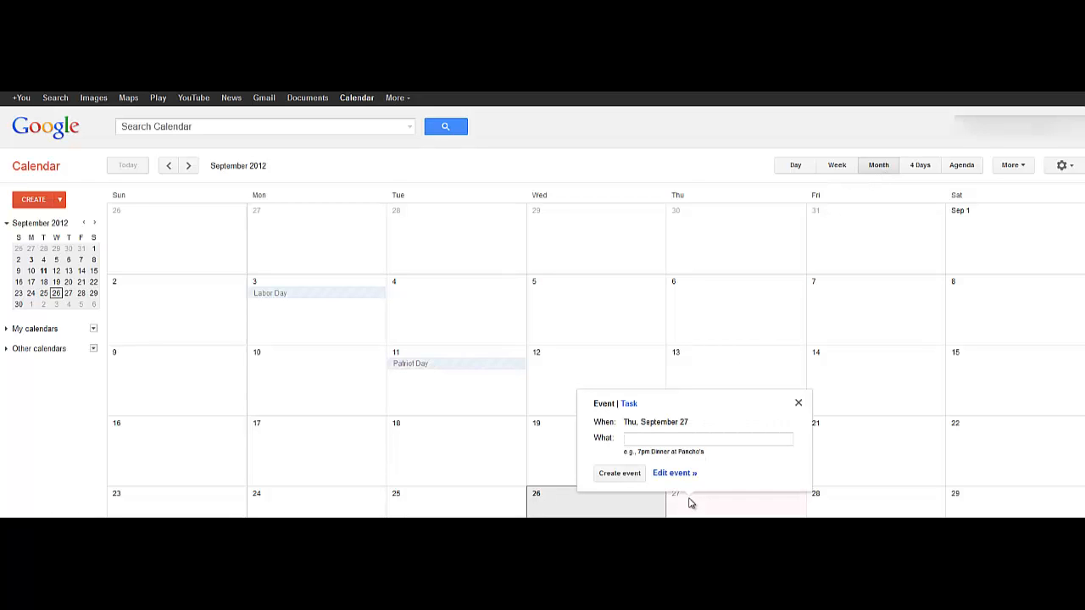
pyautogui.write('Birthday for')
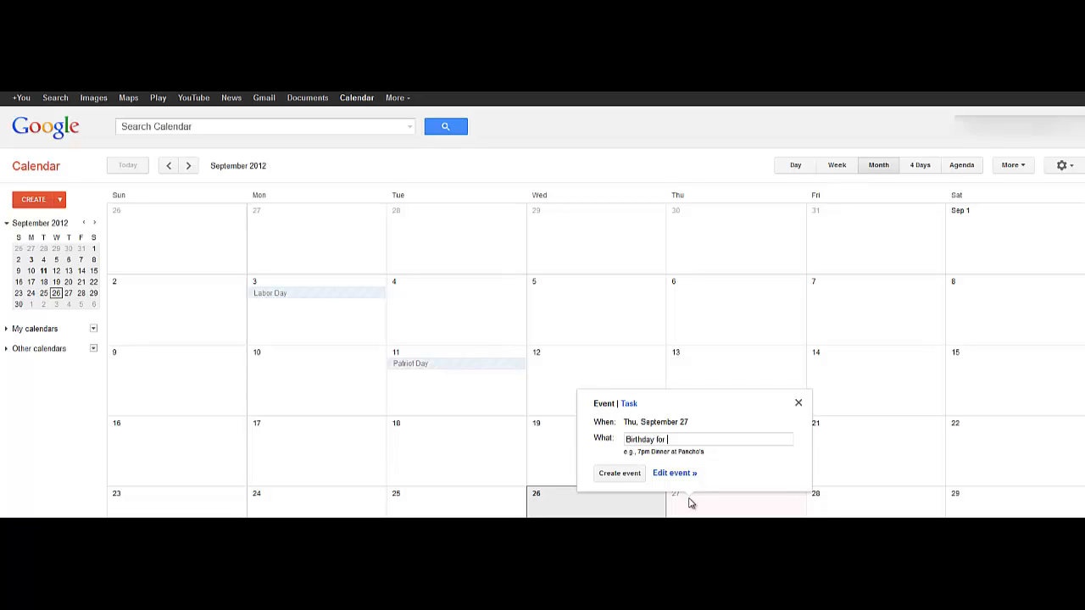
pyautogui.write('Jane')
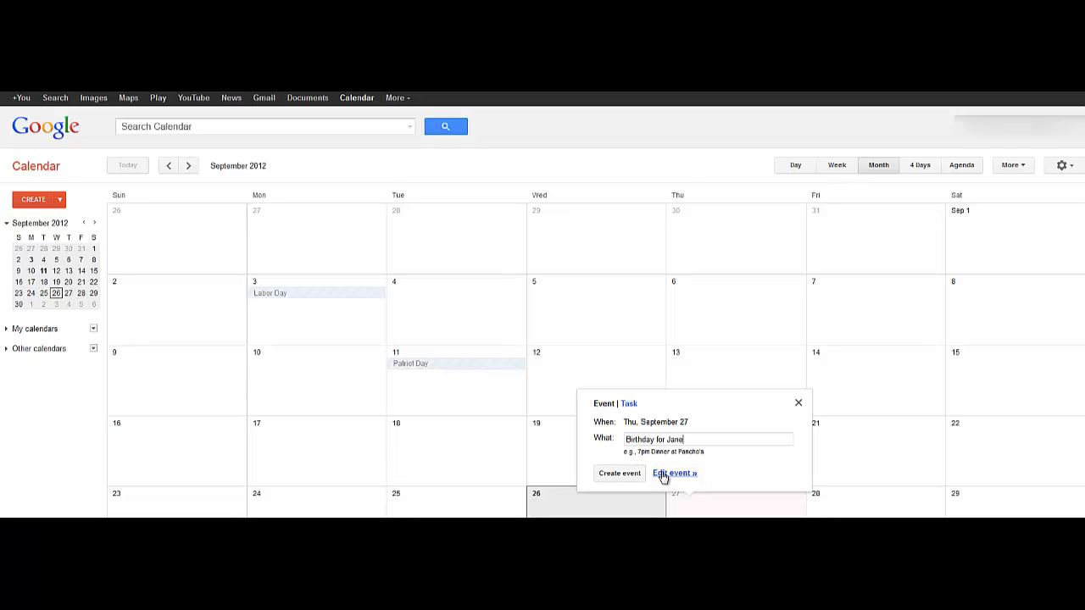
pyautogui.click(671, 473)
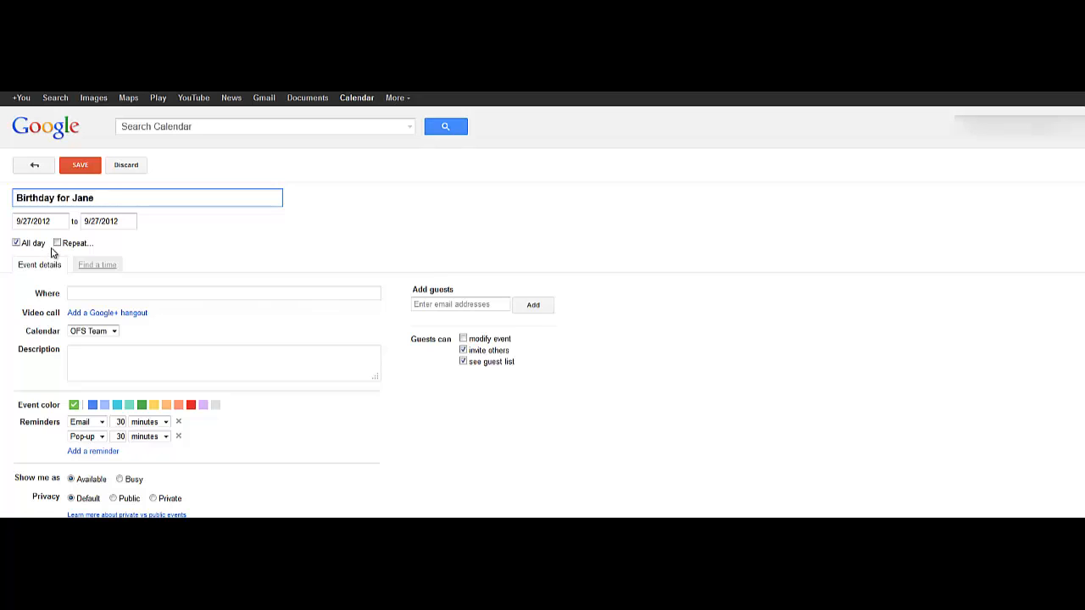
# - Enable Repeat and choose Yearly so the birthday recurs annually on September 27
pyautogui.click(58, 244)
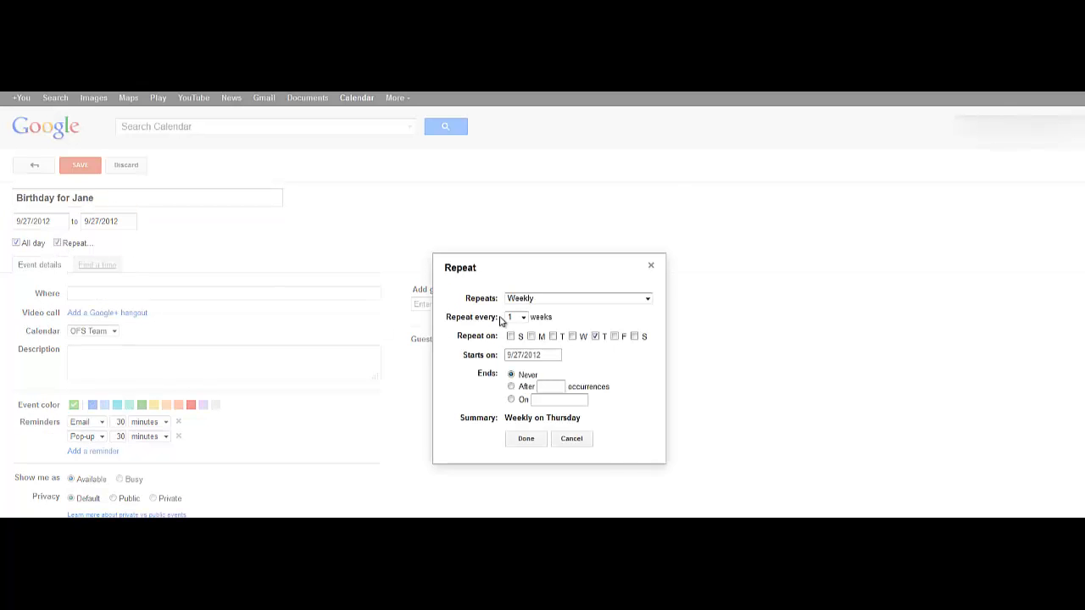
pyautogui.click(577, 298)
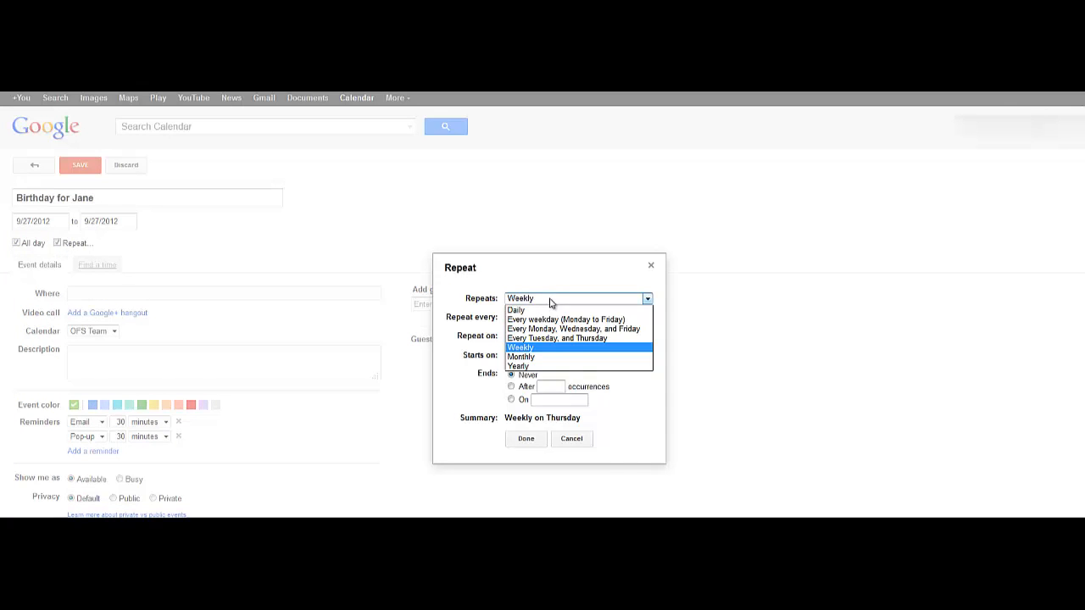
pyautogui.moveTo(560, 318)
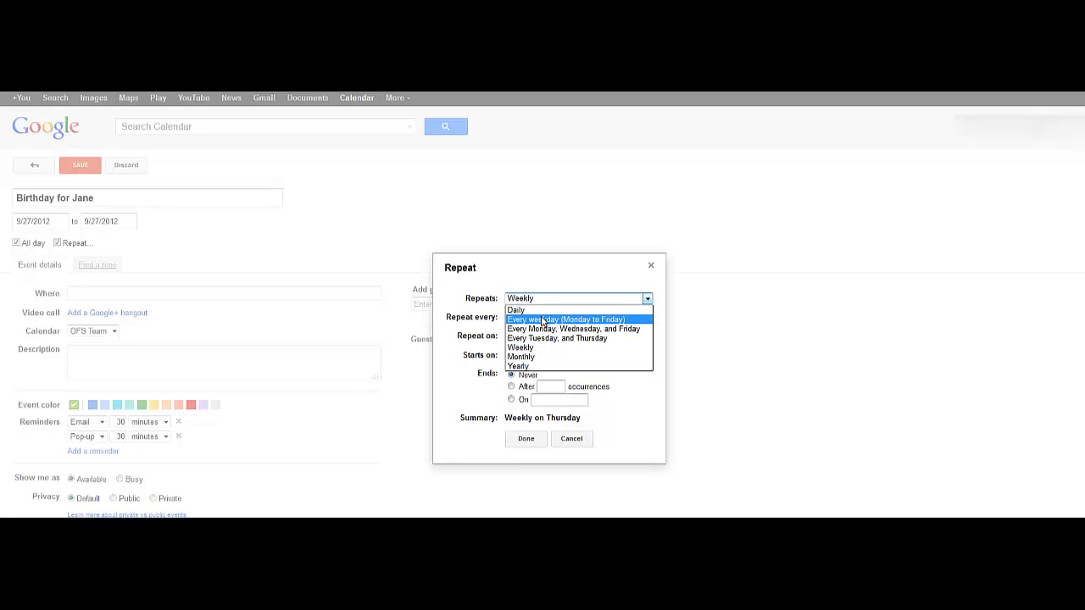
pyautogui.moveTo(516, 309)
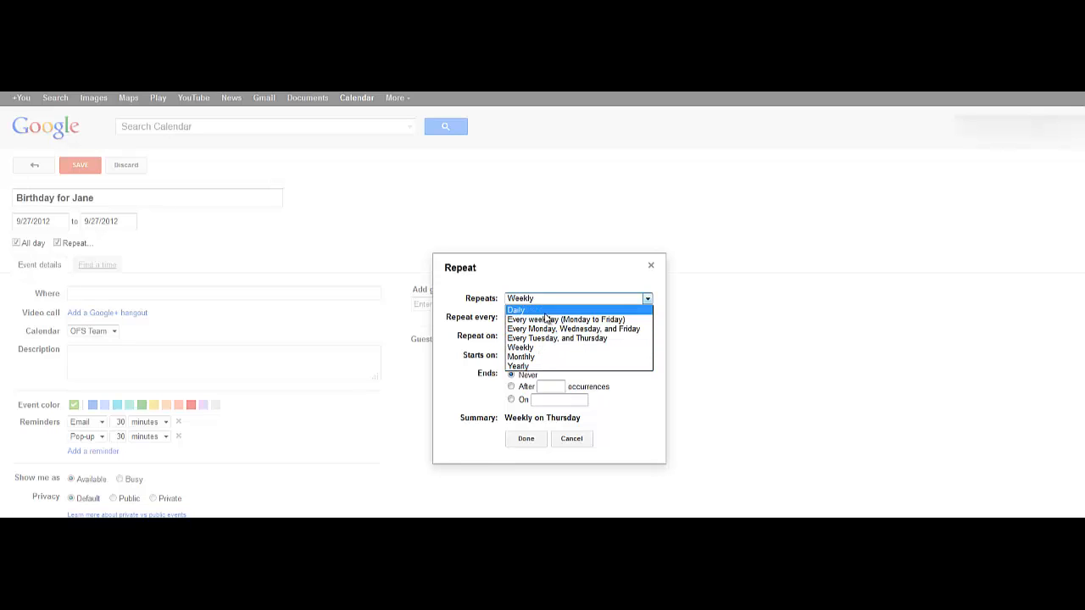
pyautogui.moveTo(568, 319)
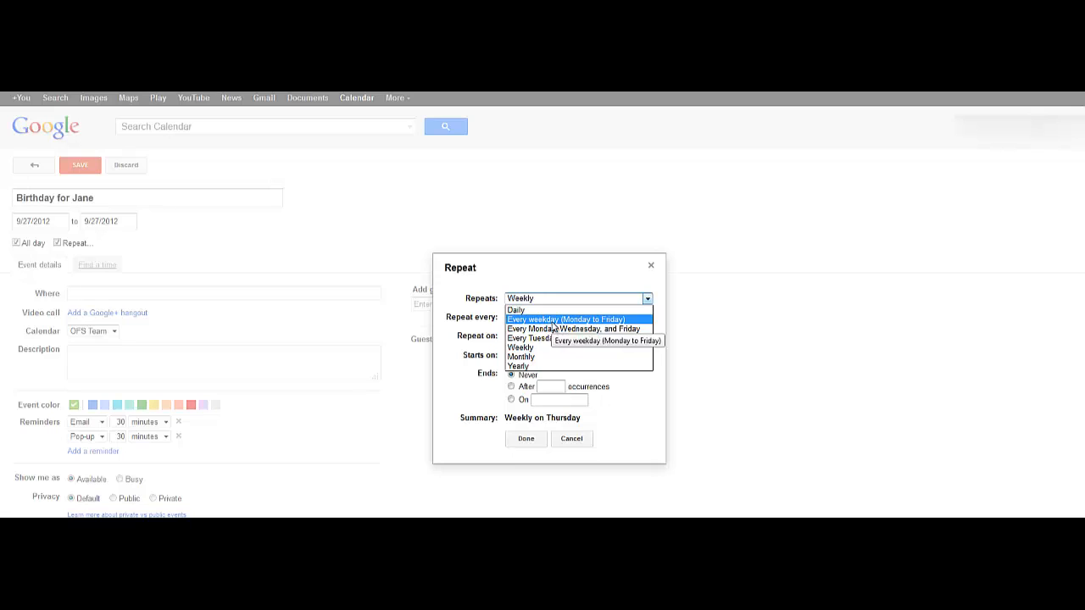
pyautogui.moveTo(557, 339)
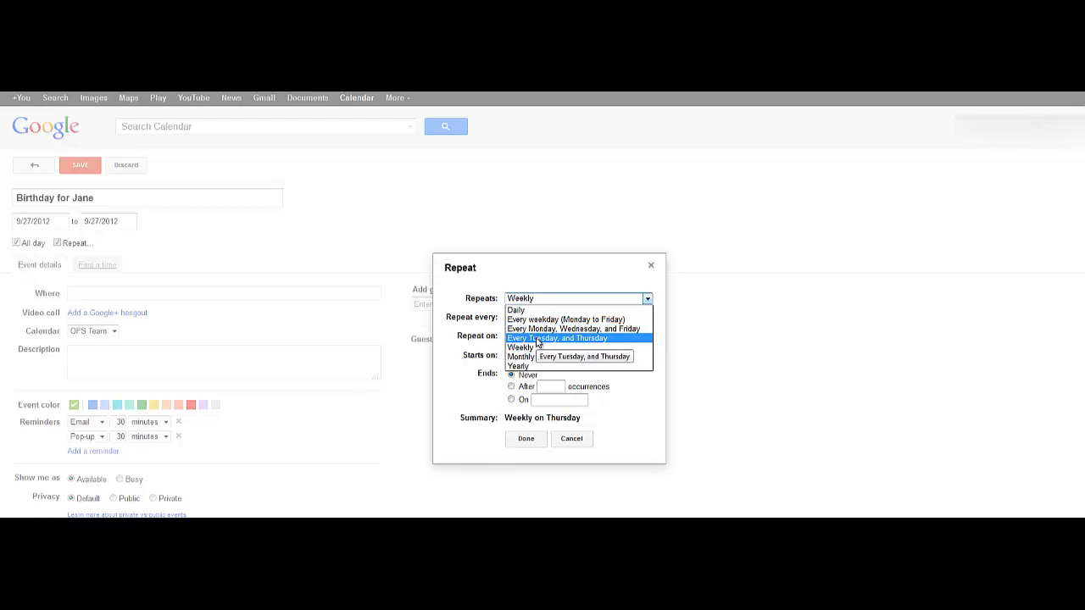
pyautogui.moveTo(519, 366)
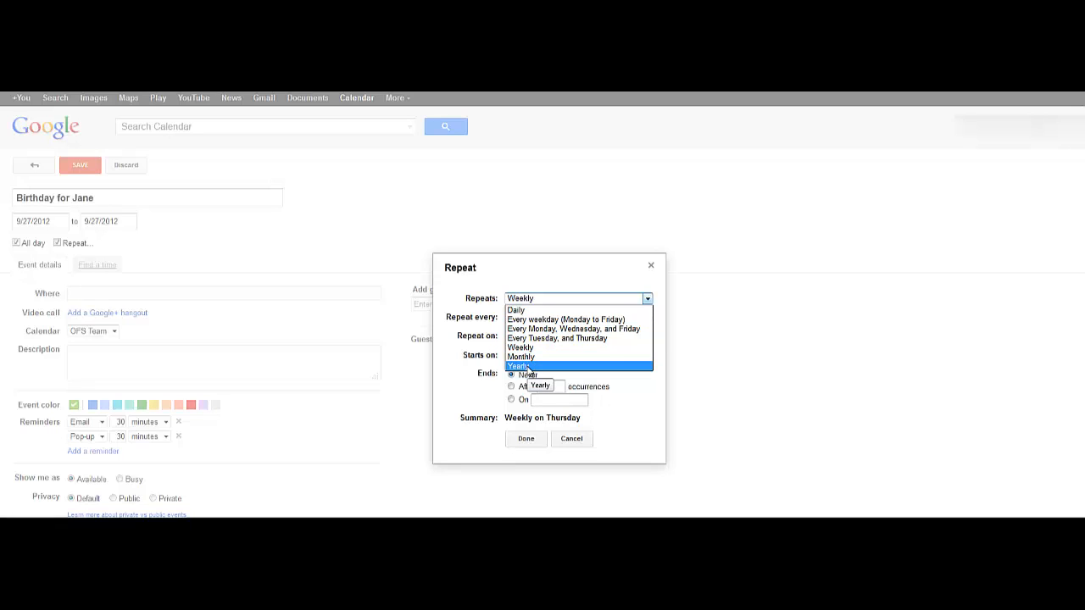
pyautogui.click(517, 366)
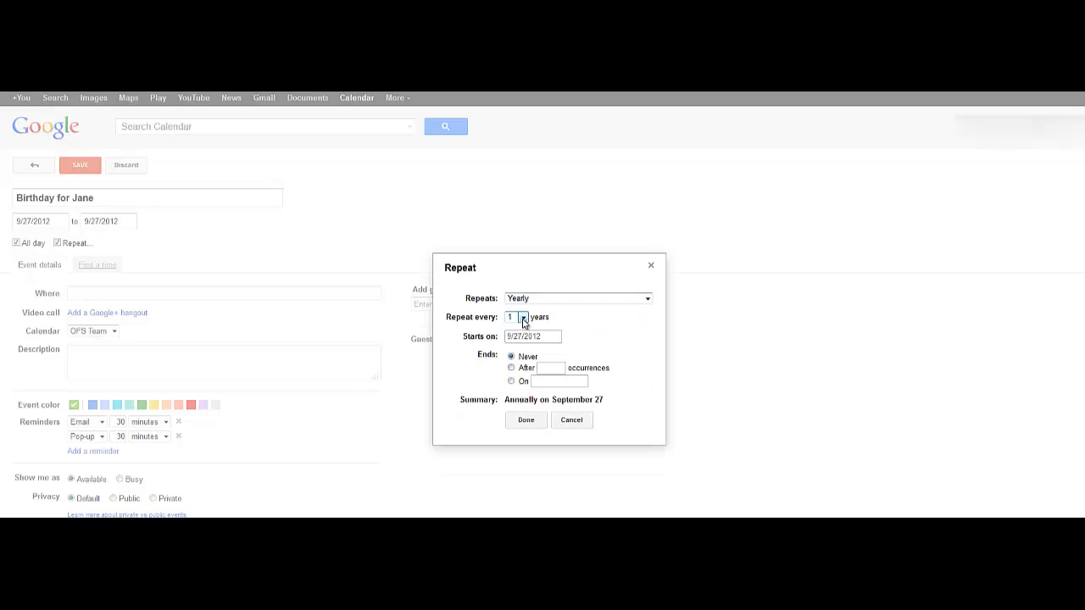
# - Set 'Repeat every' to 1 year and confirm the repeat settings with Done
pyautogui.click(515, 317)
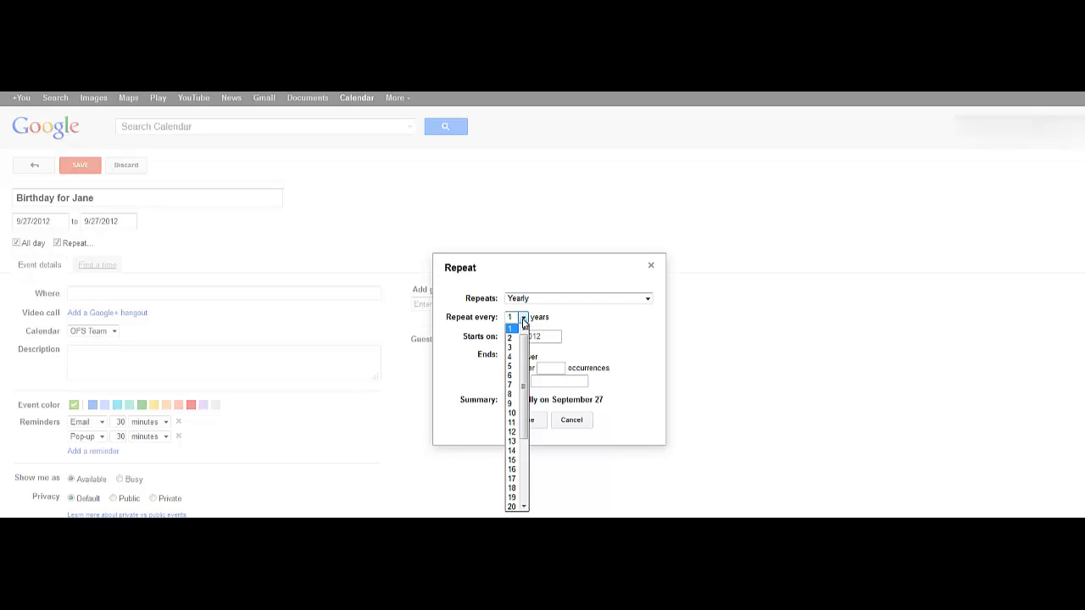
pyautogui.moveTo(509, 356)
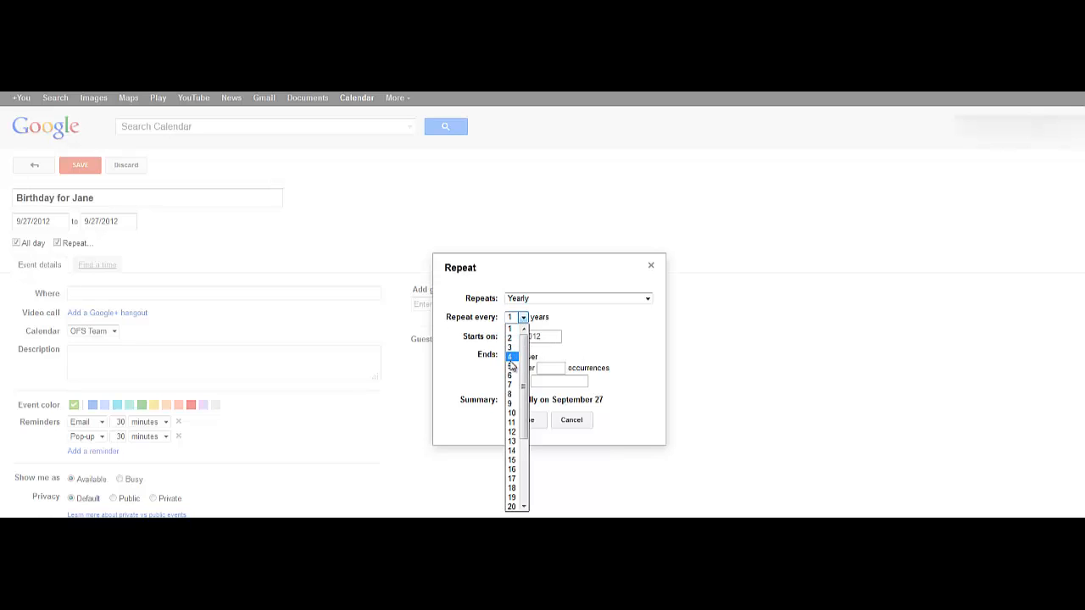
pyautogui.click(512, 327)
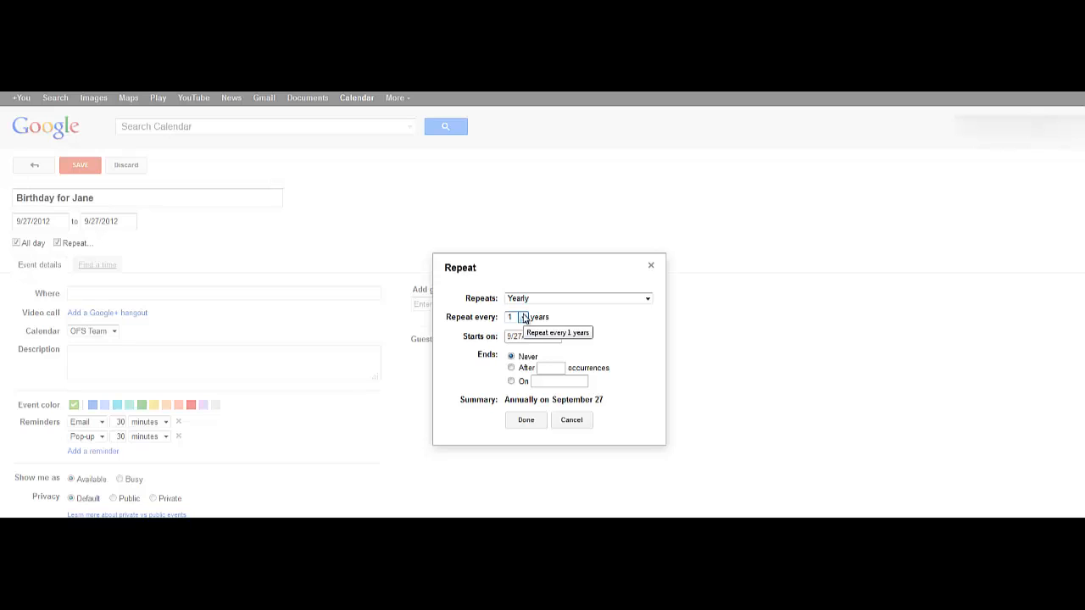
pyautogui.moveTo(482, 364)
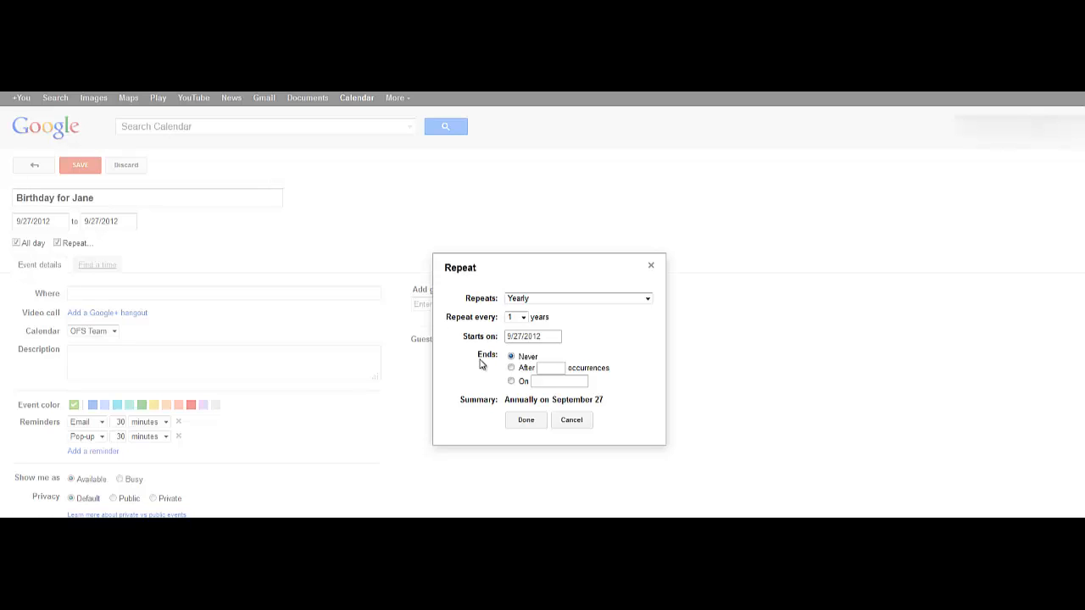
pyautogui.moveTo(512, 368)
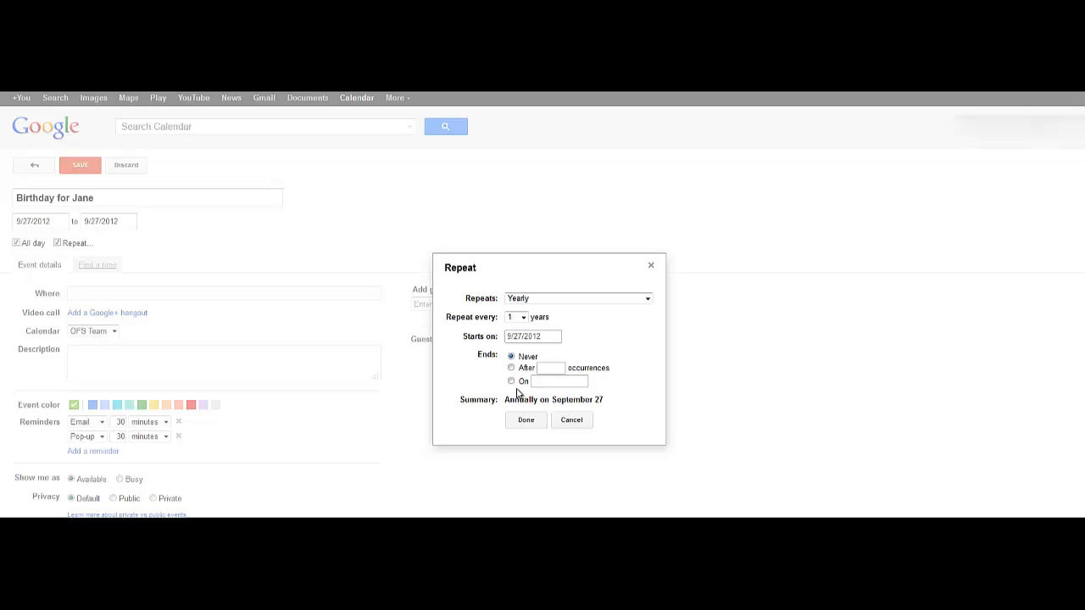
pyautogui.moveTo(519, 390)
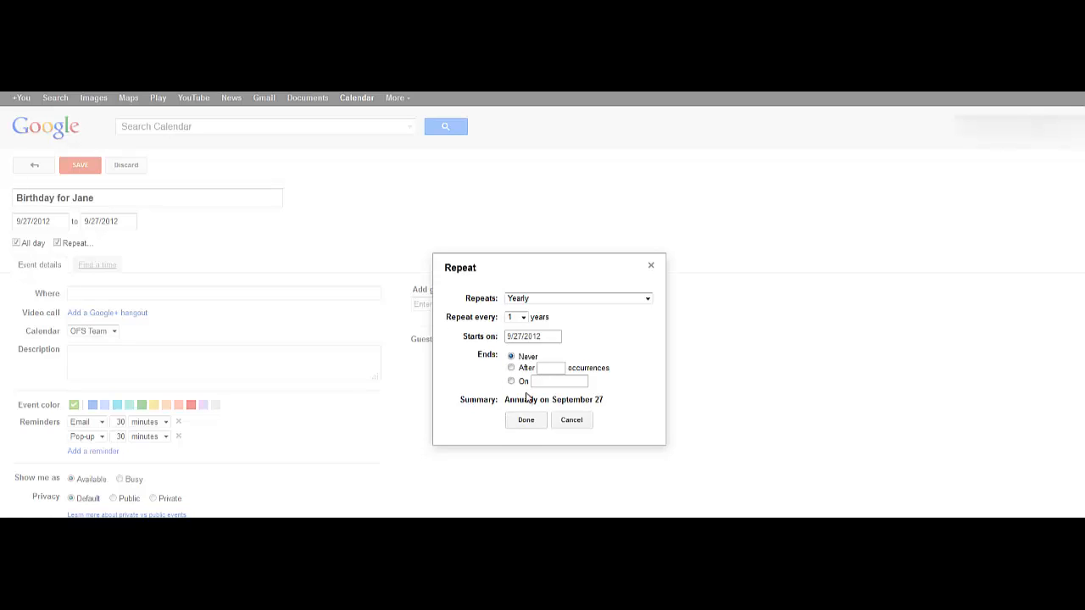
pyautogui.moveTo(641, 412)
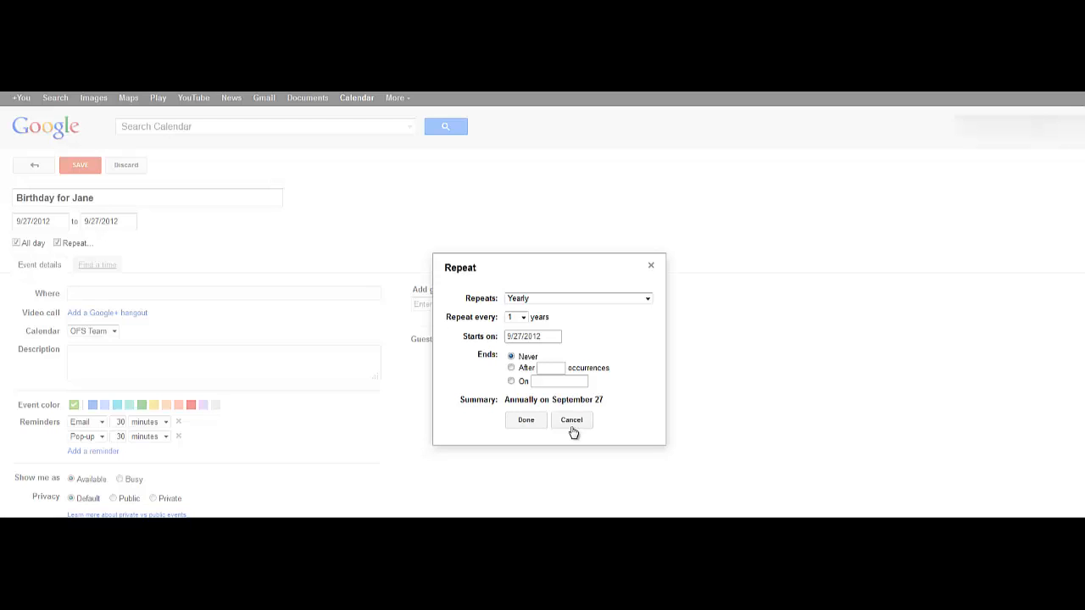
pyautogui.click(526, 420)
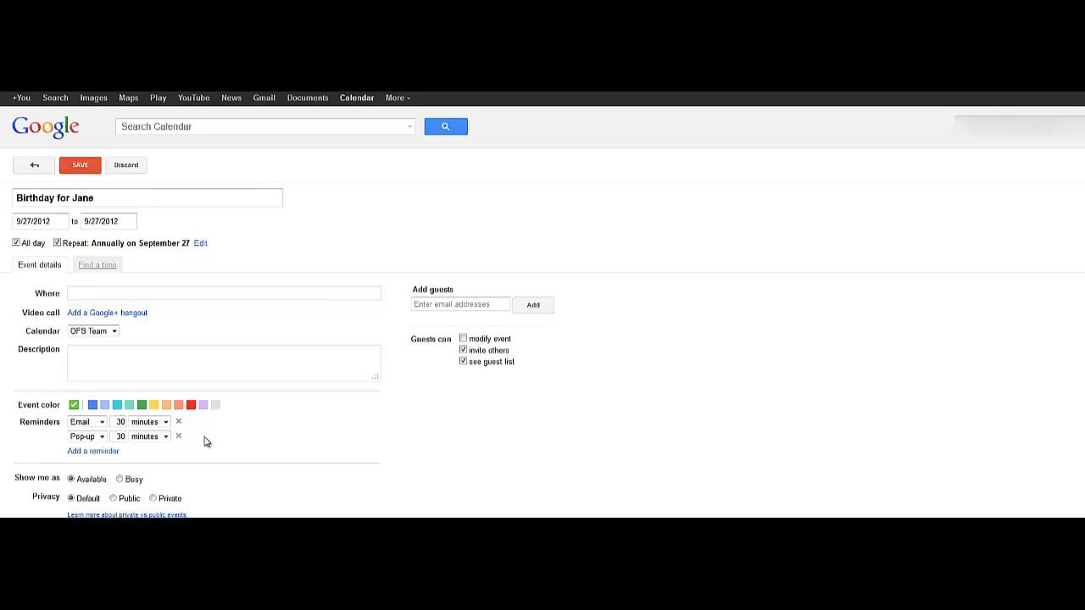
# - Keep the Email and Pop-up reminders at 30 minutes and save the event
pyautogui.click(166, 420)
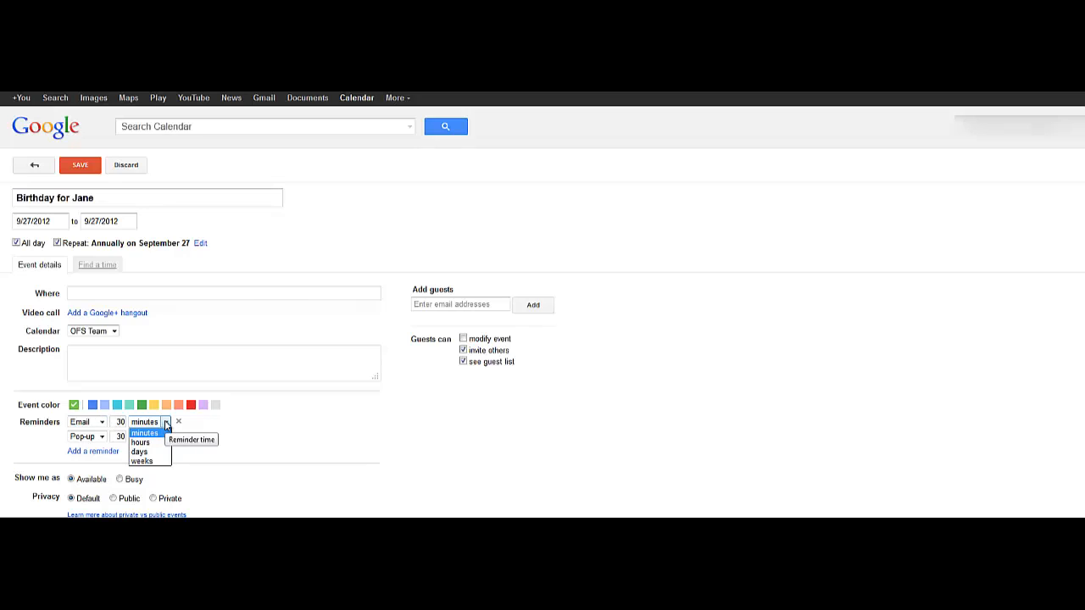
pyautogui.click(143, 434)
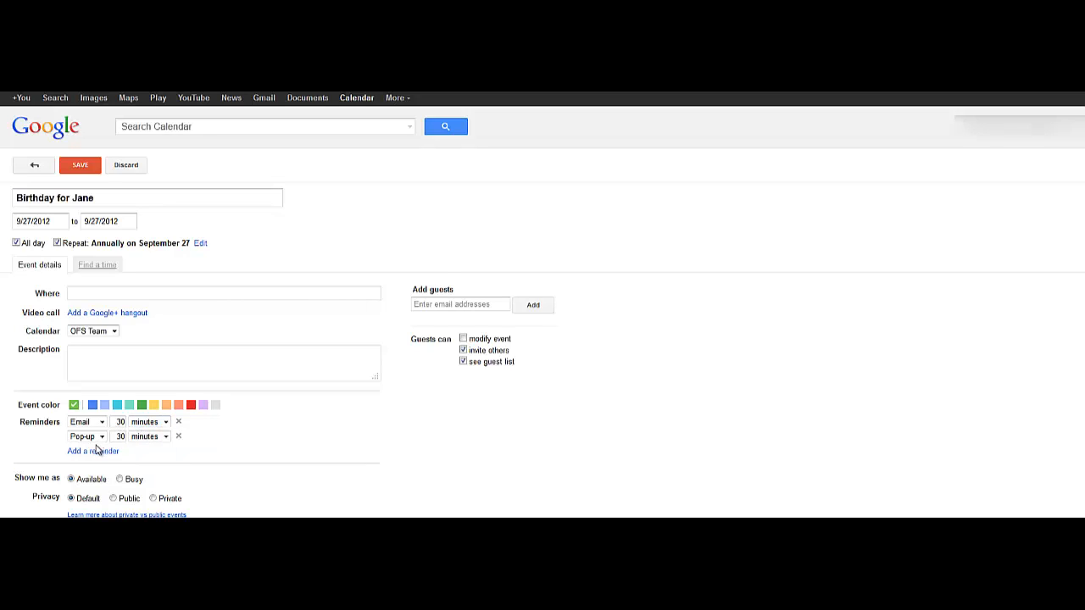
pyautogui.moveTo(89, 435)
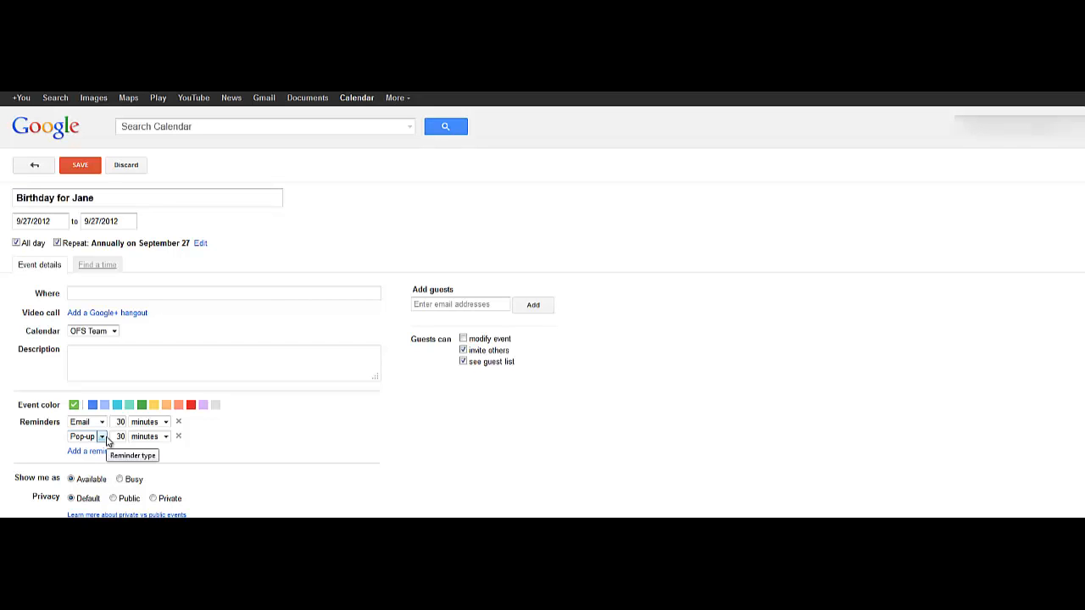
pyautogui.click(80, 165)
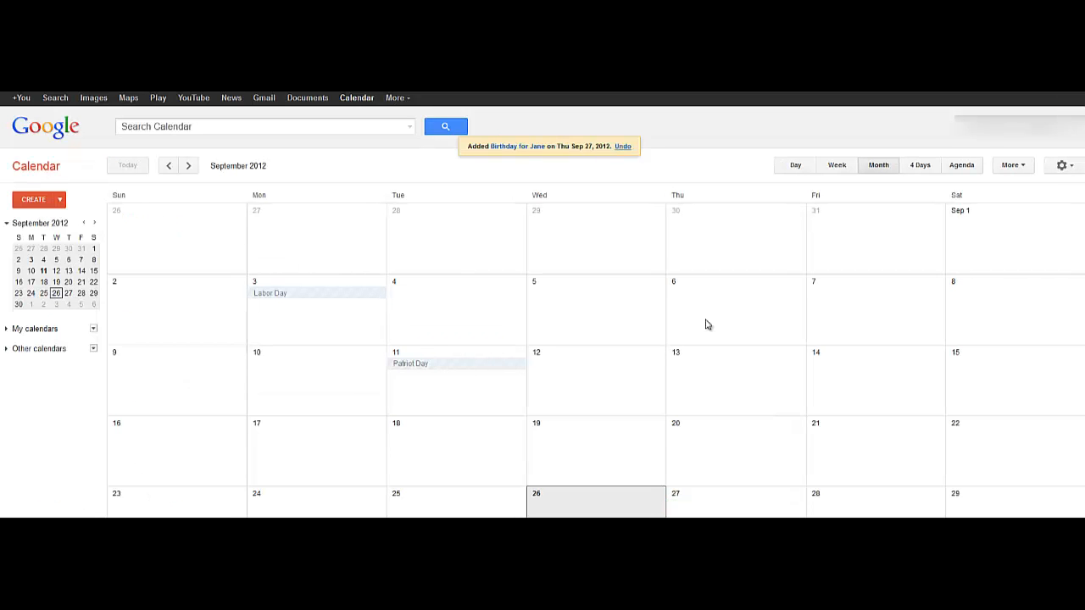